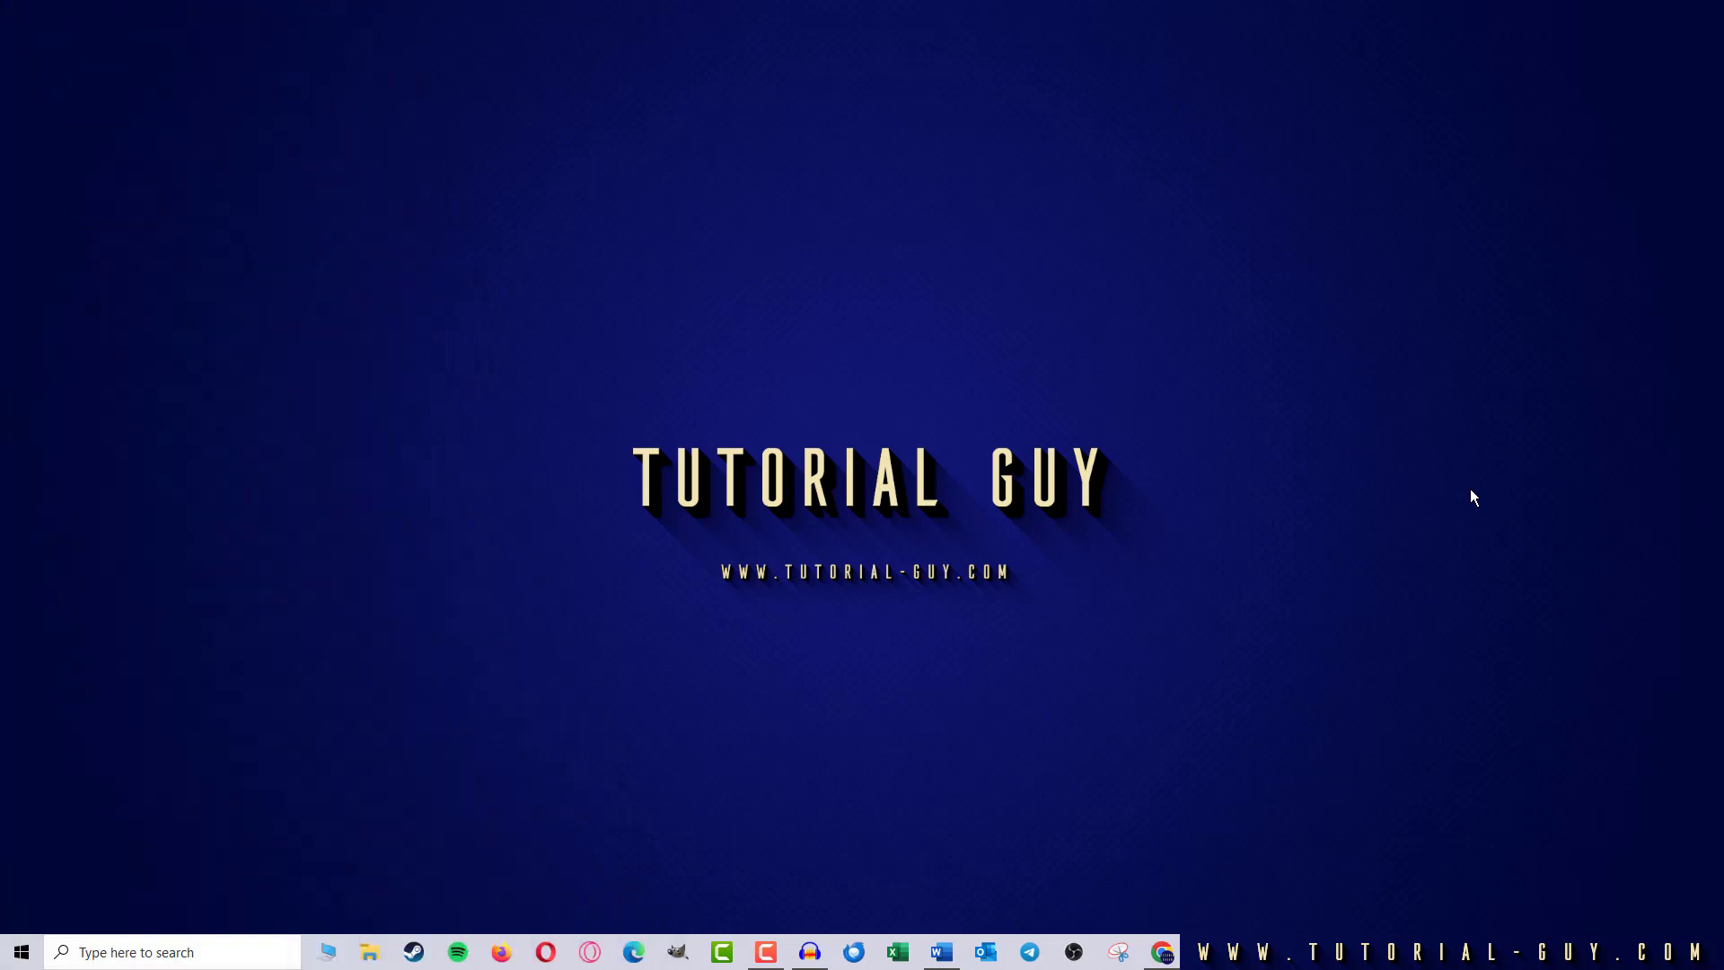
mouse_move(1257, 524)
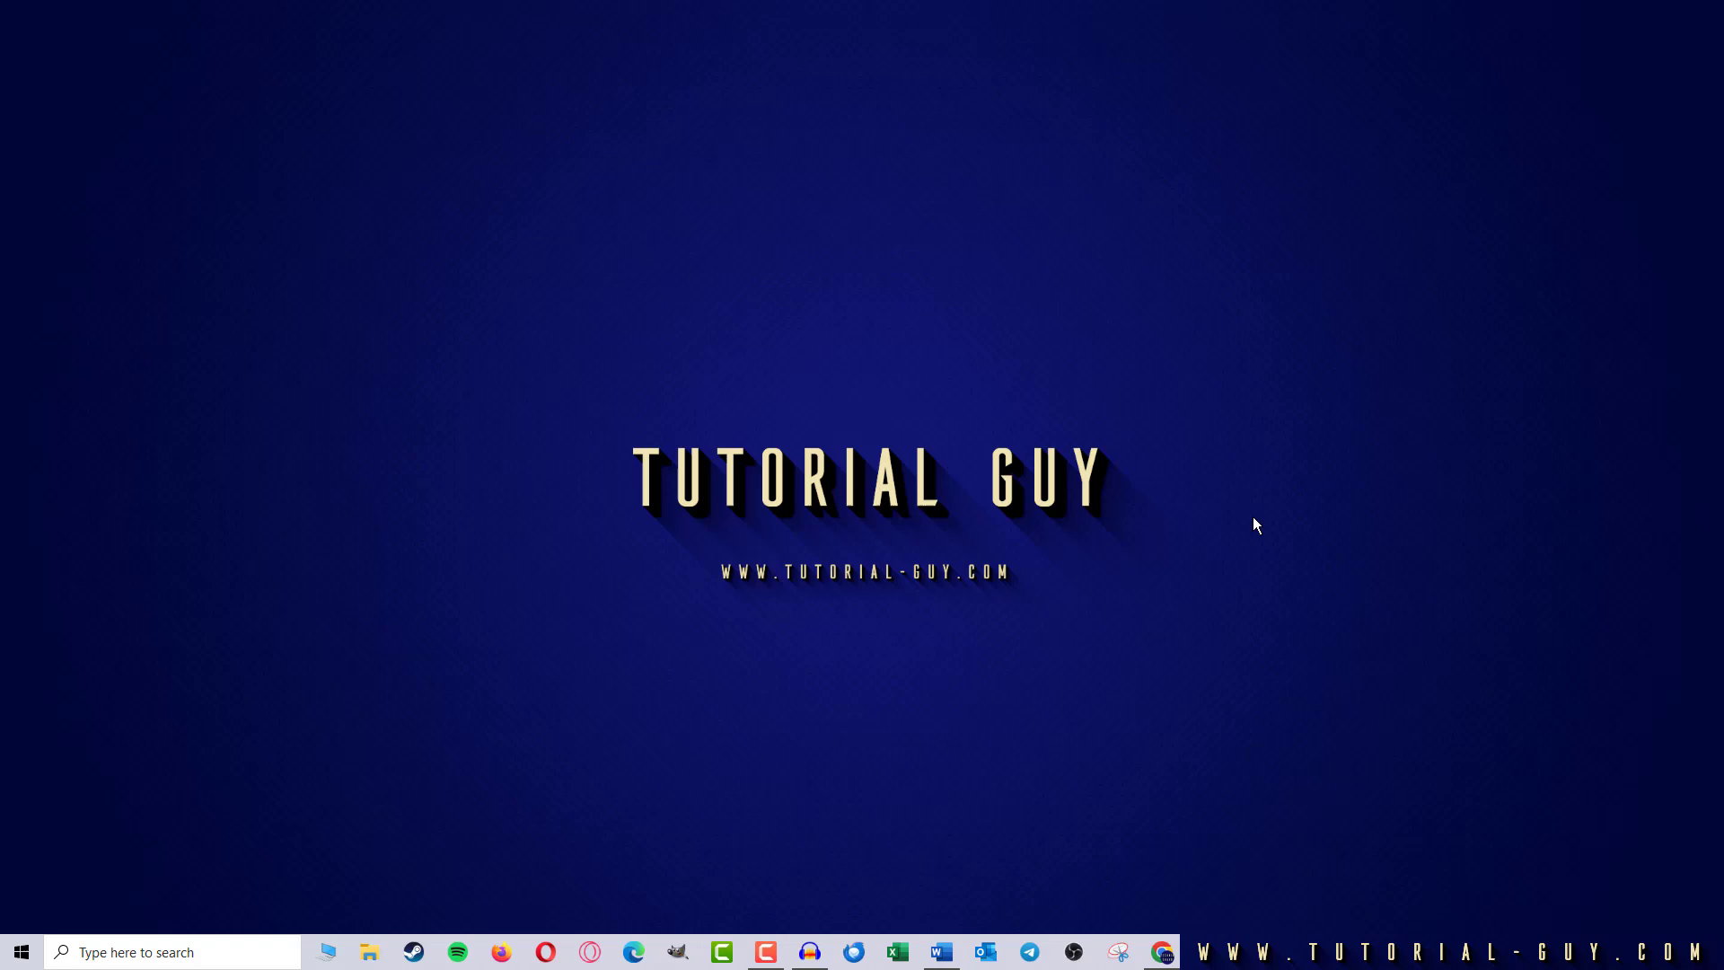
mouse_move(1262, 833)
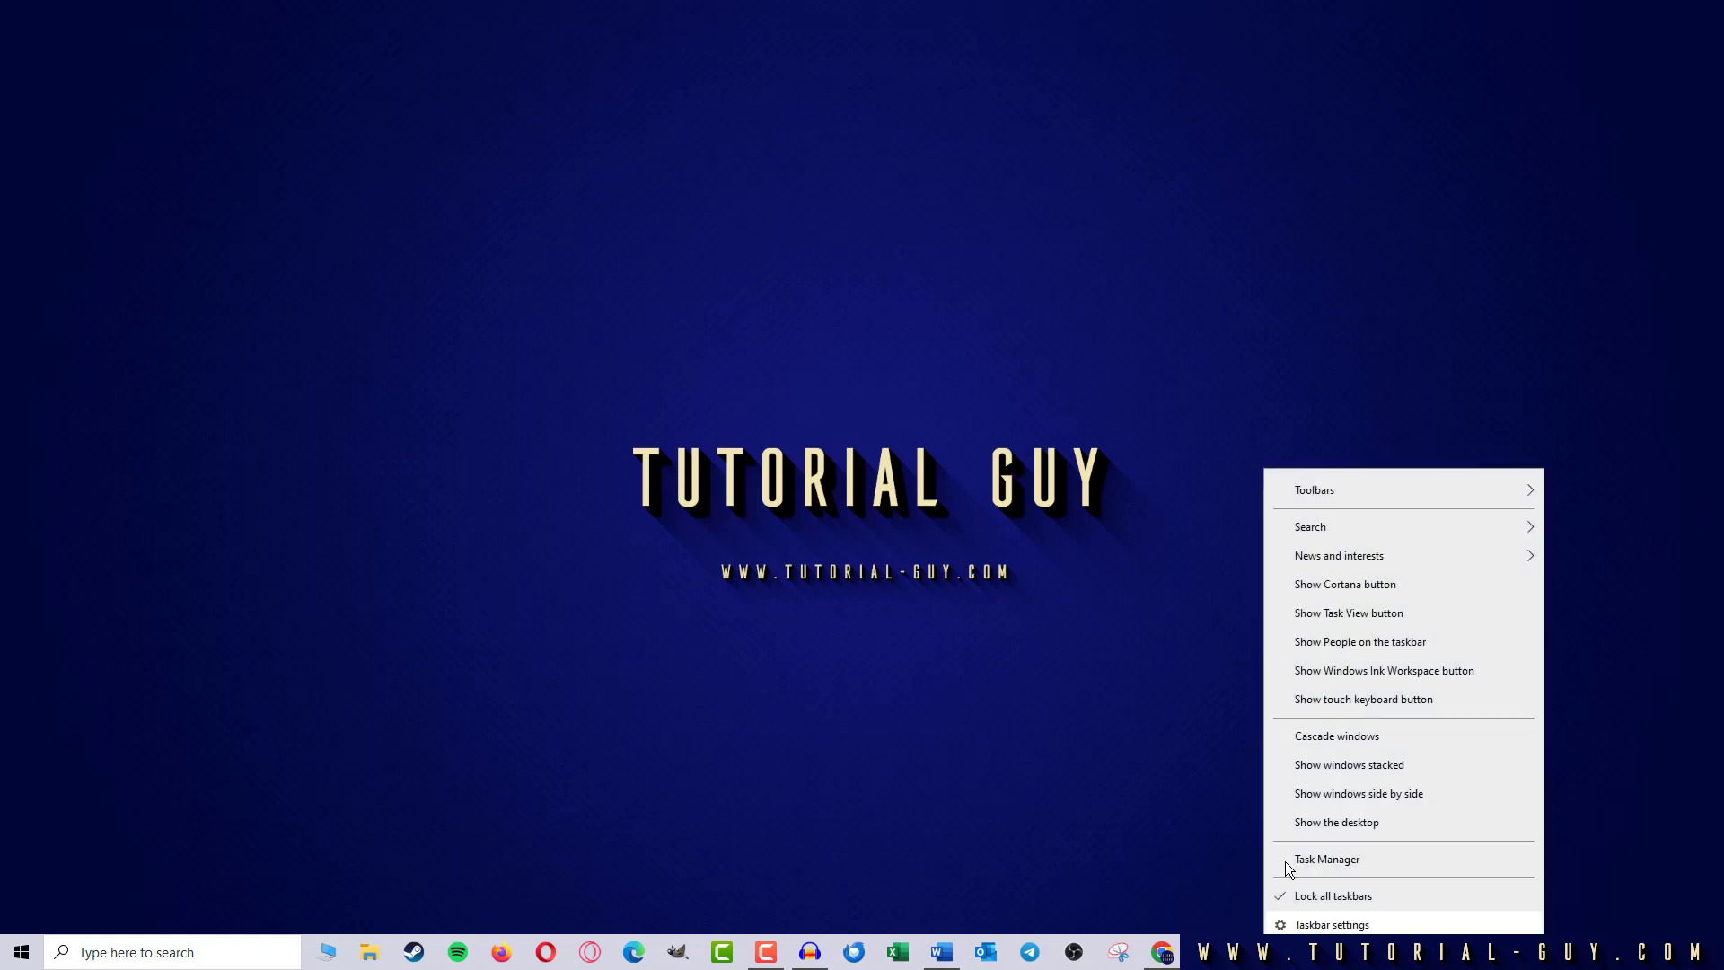
mouse_move(1310, 526)
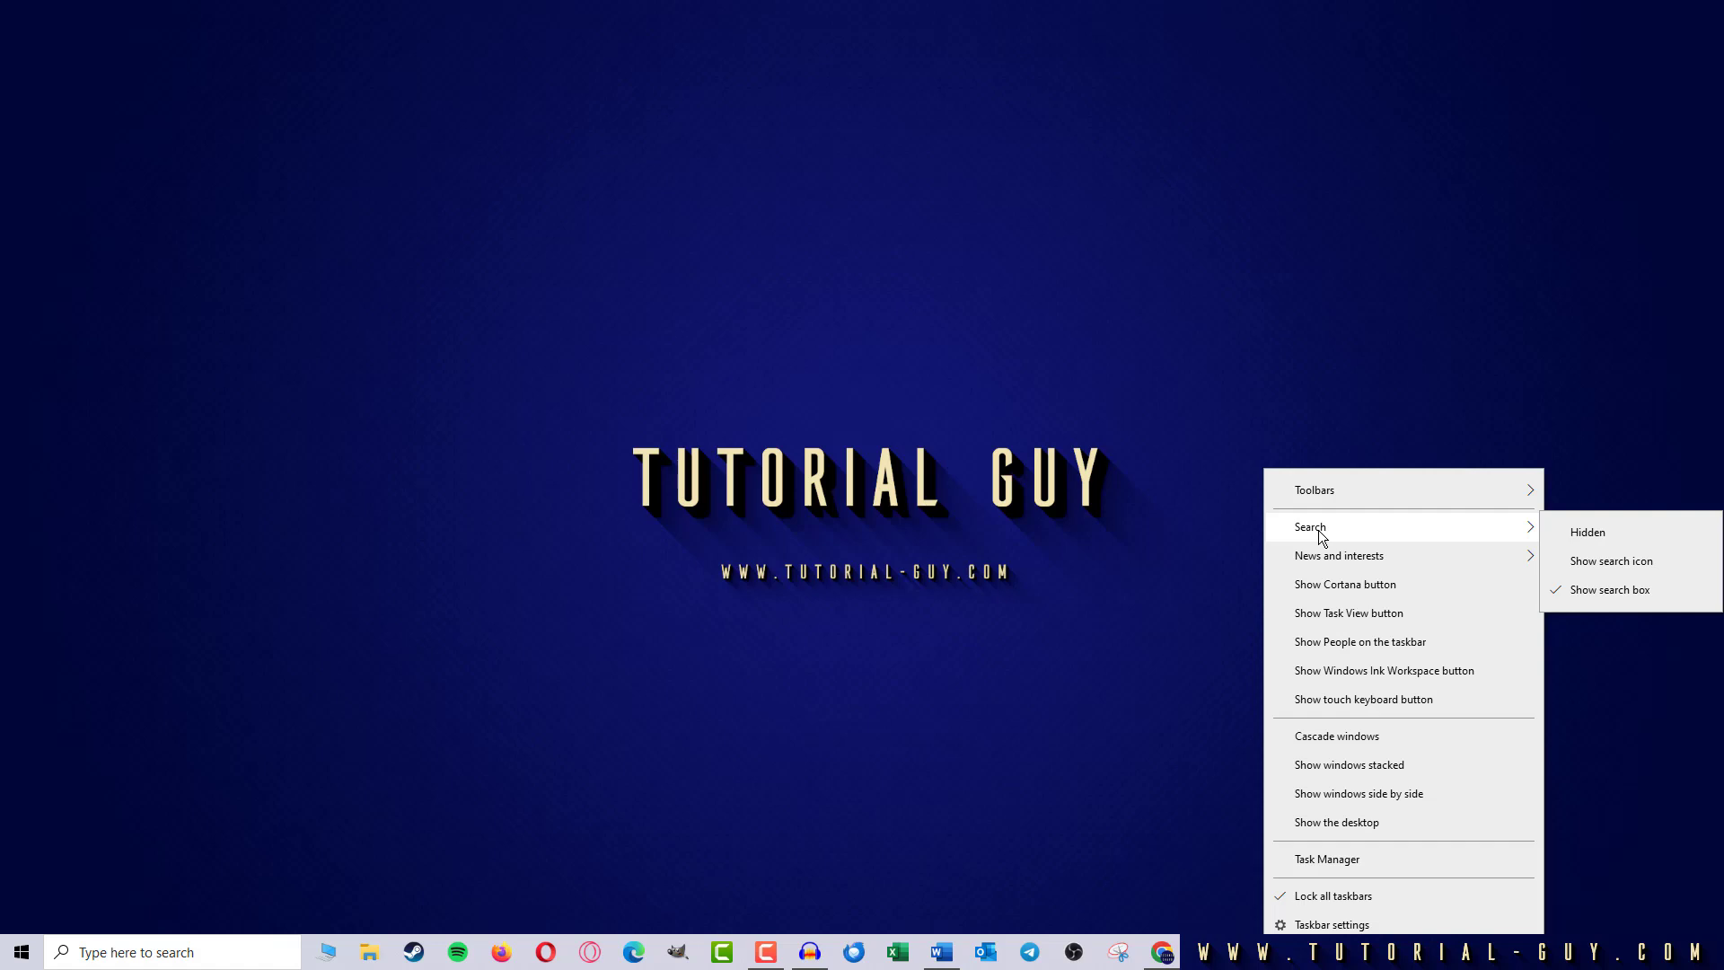
mouse_move(1325, 539)
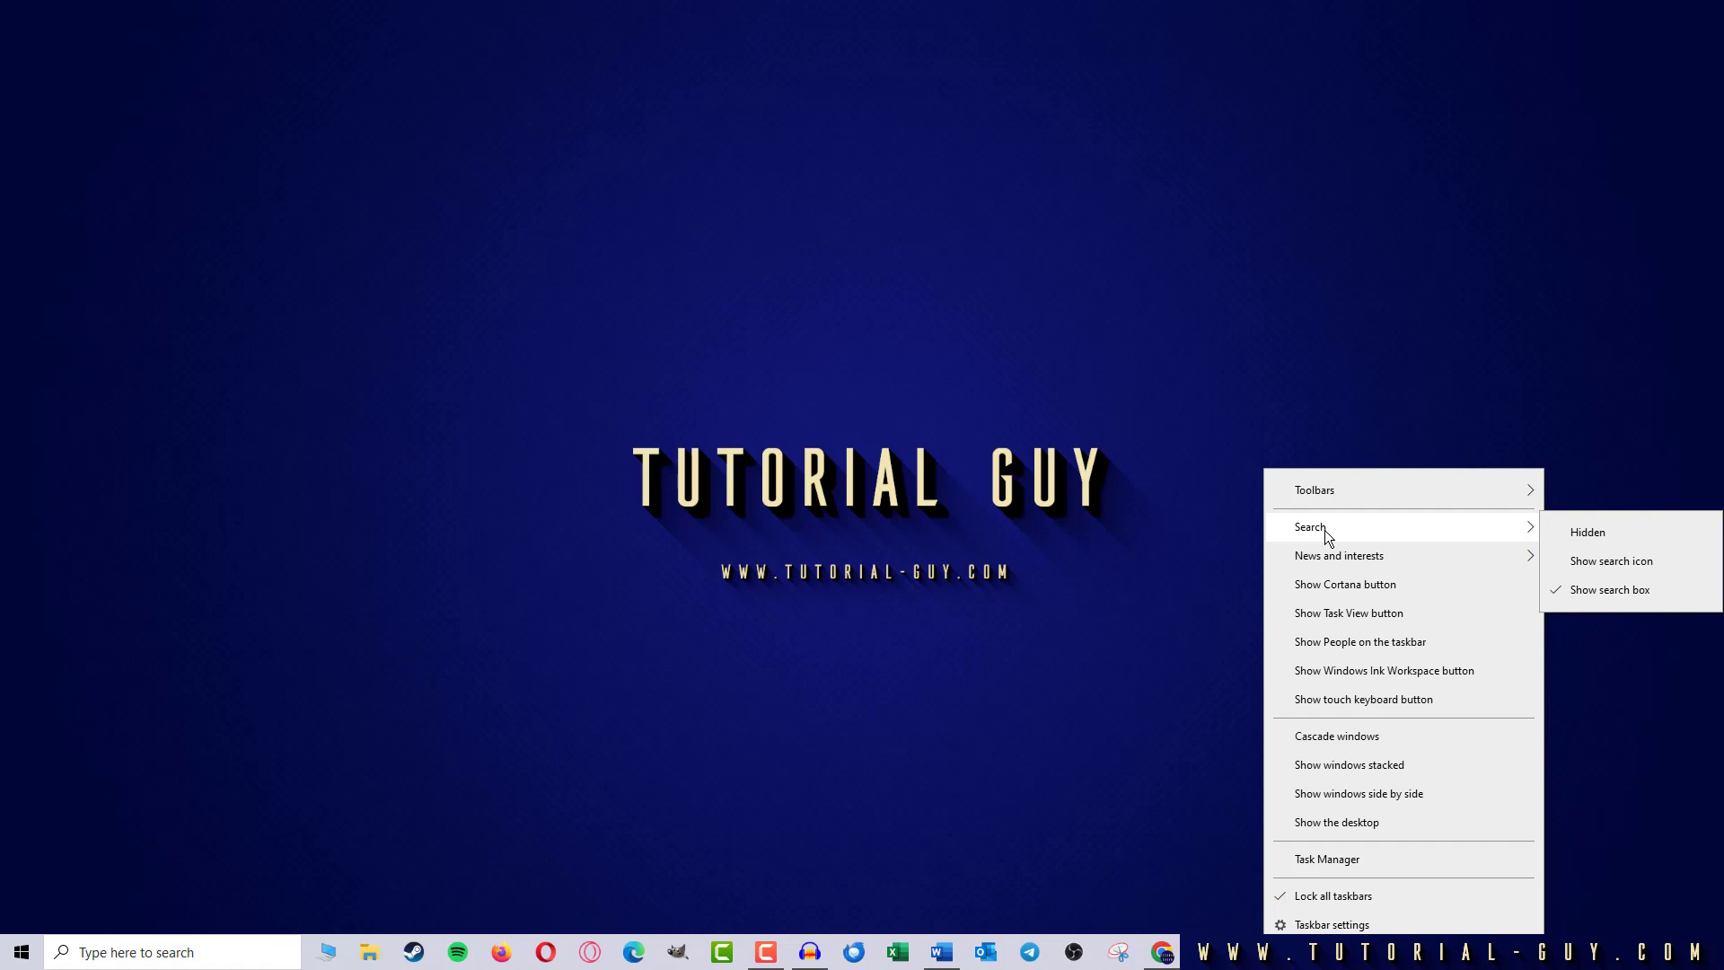
mouse_move(1417, 537)
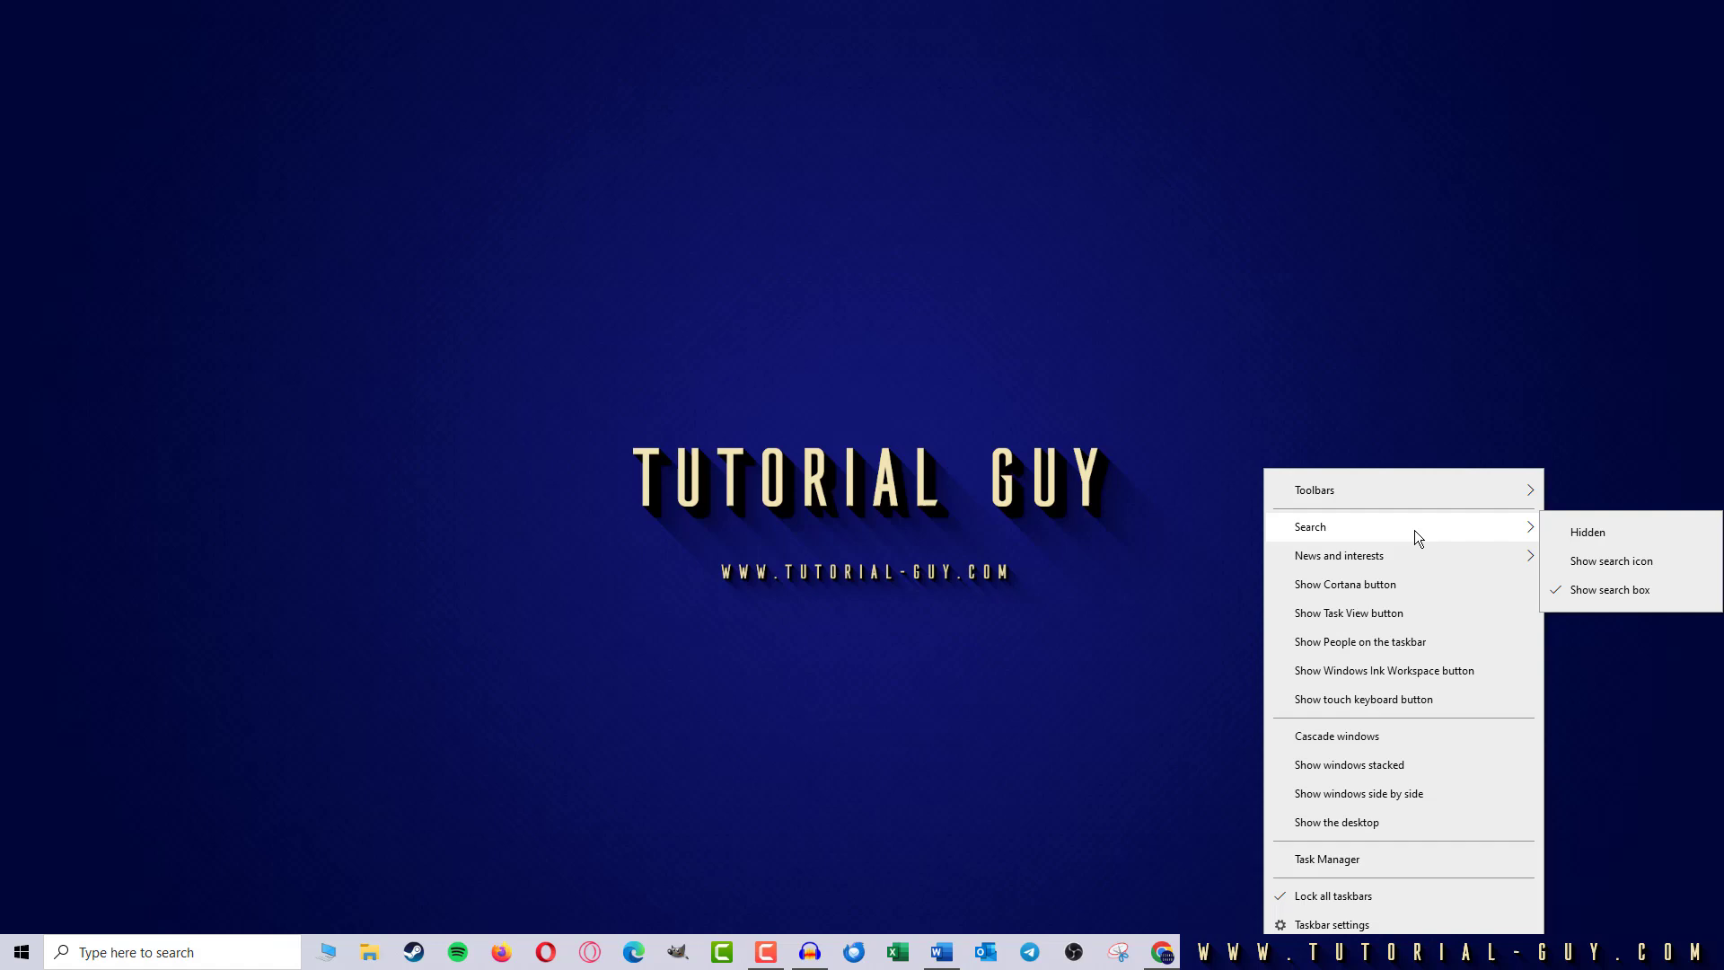
mouse_move(1642, 569)
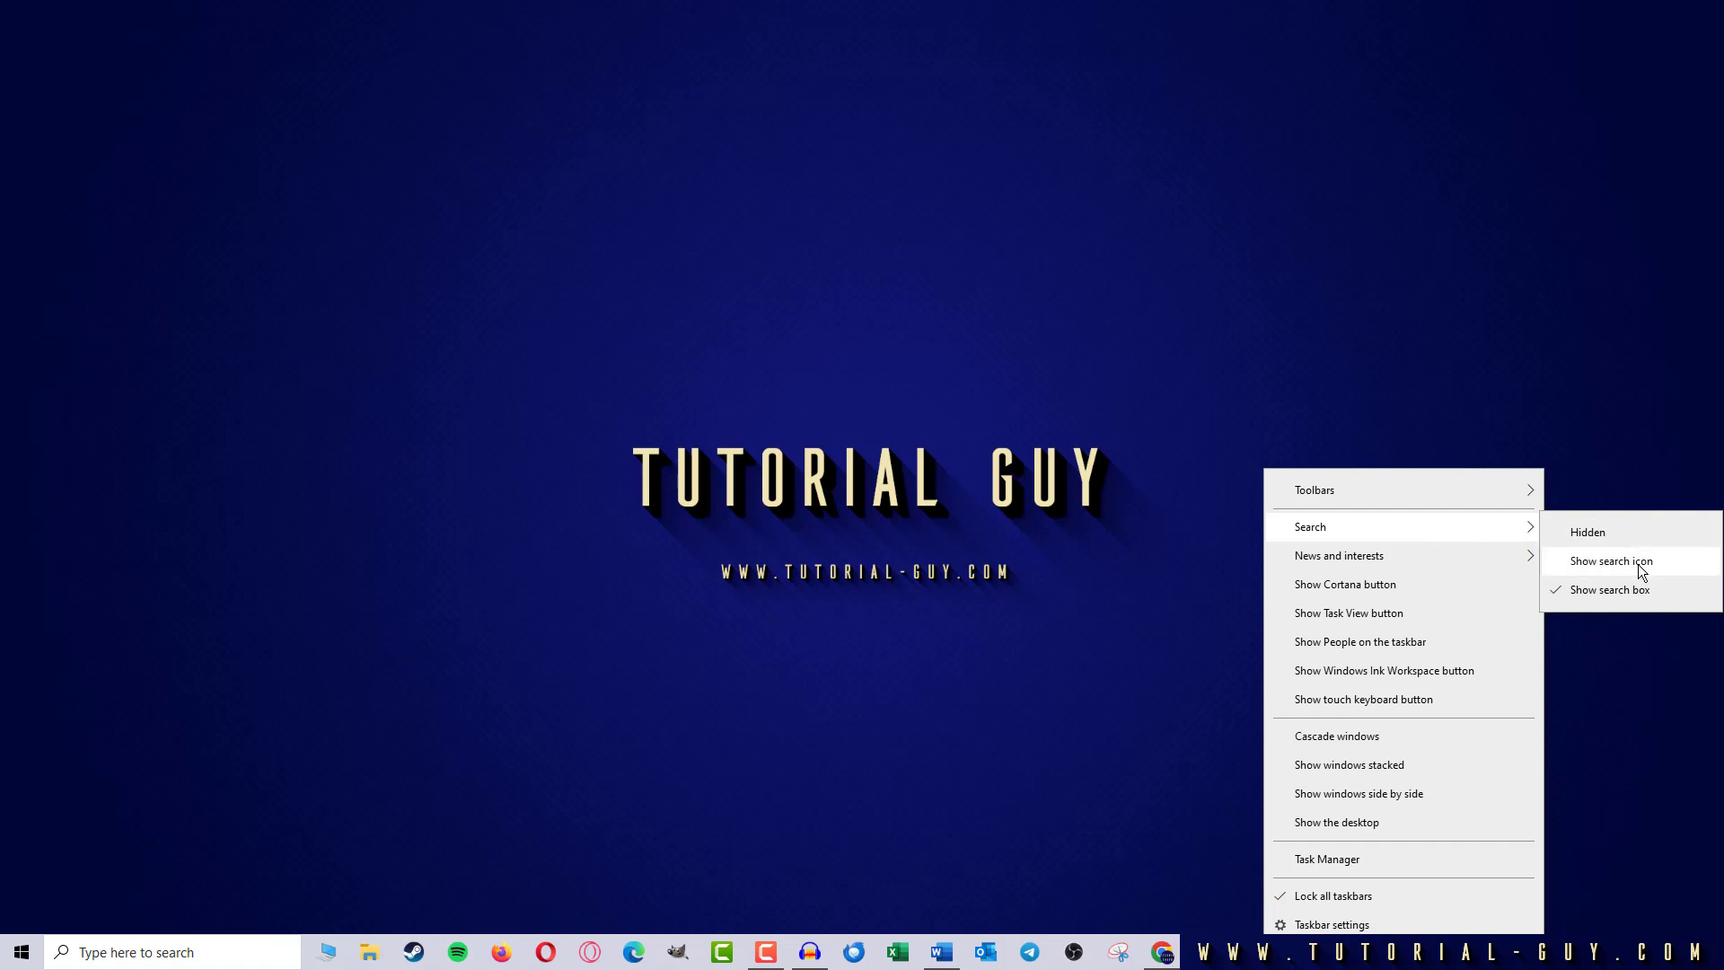
Reduce the taskbar search box to a search icon only via 'Show search icon'
click(1611, 560)
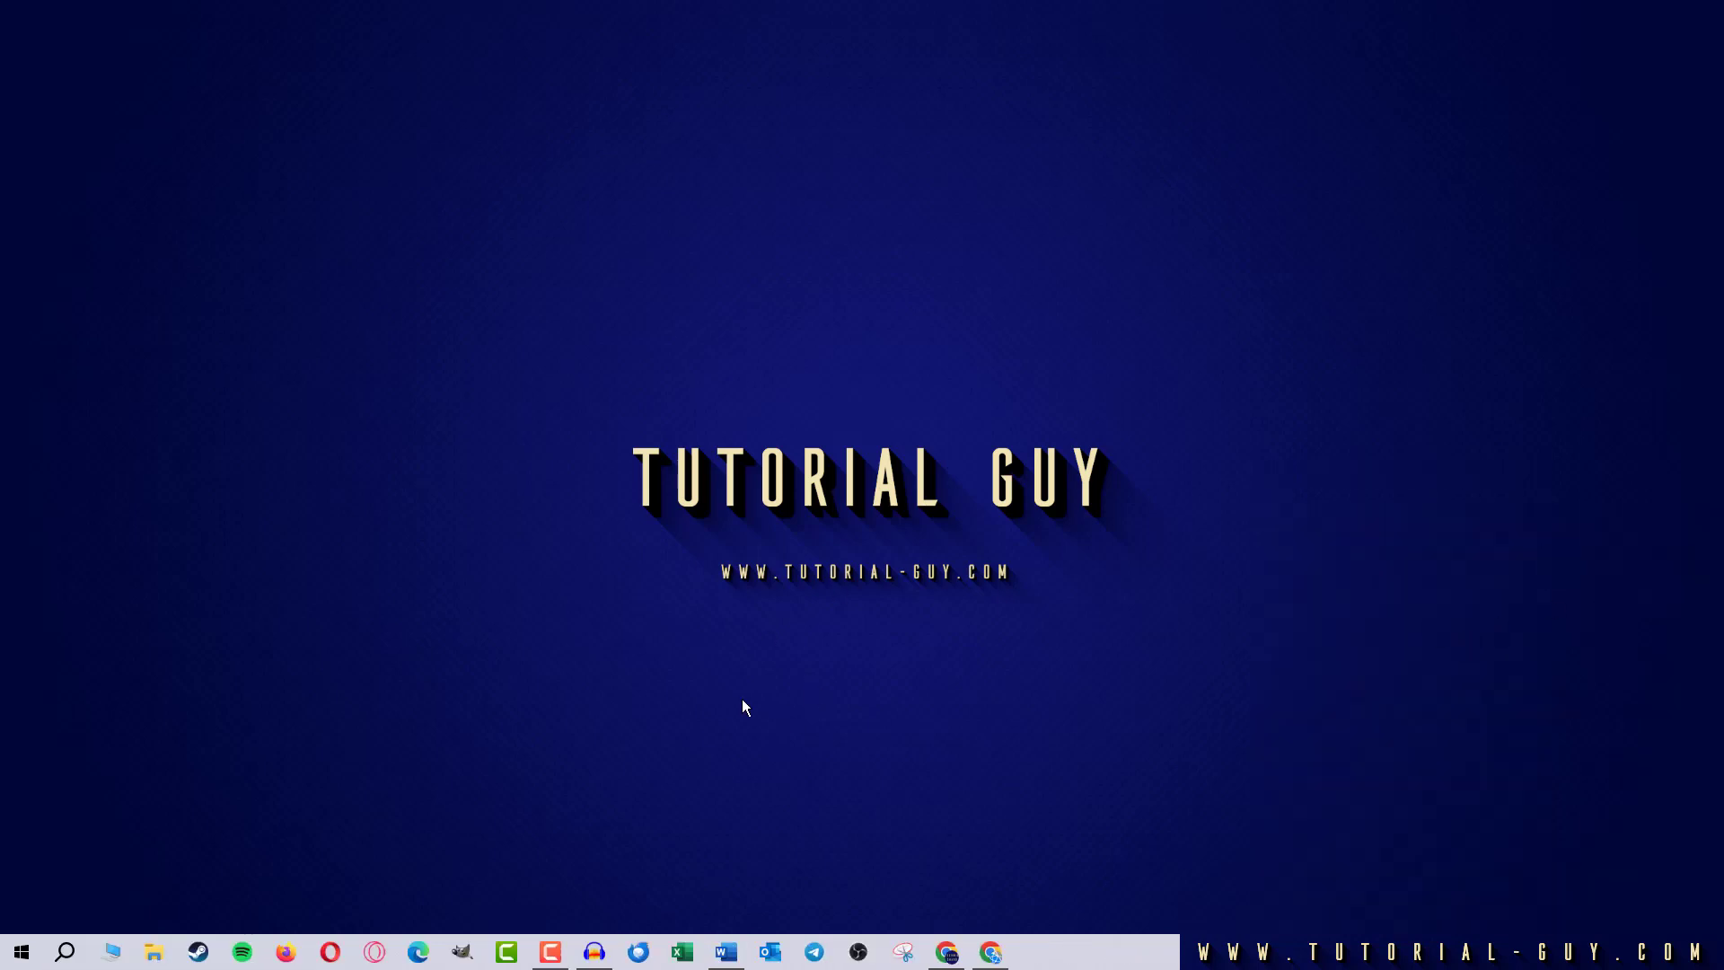
mouse_move(1133, 739)
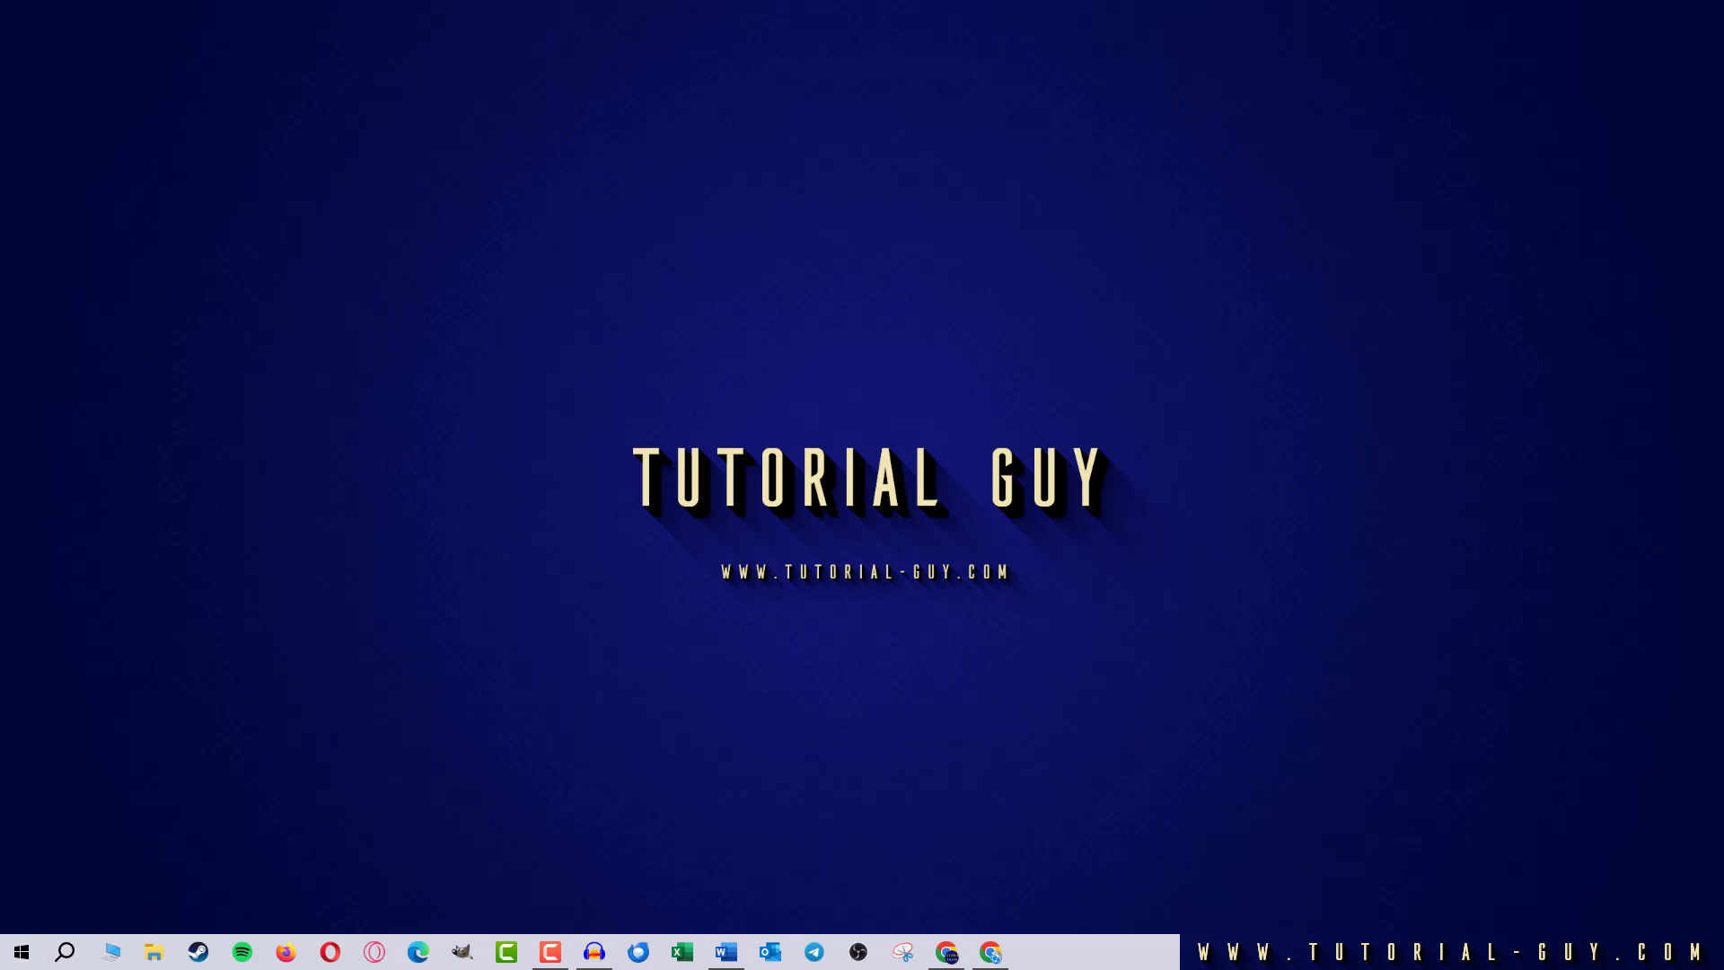
Hide search from the taskbar entirely by choosing Search > 'Hidden' from the taskbar menu
right_click(1099, 950)
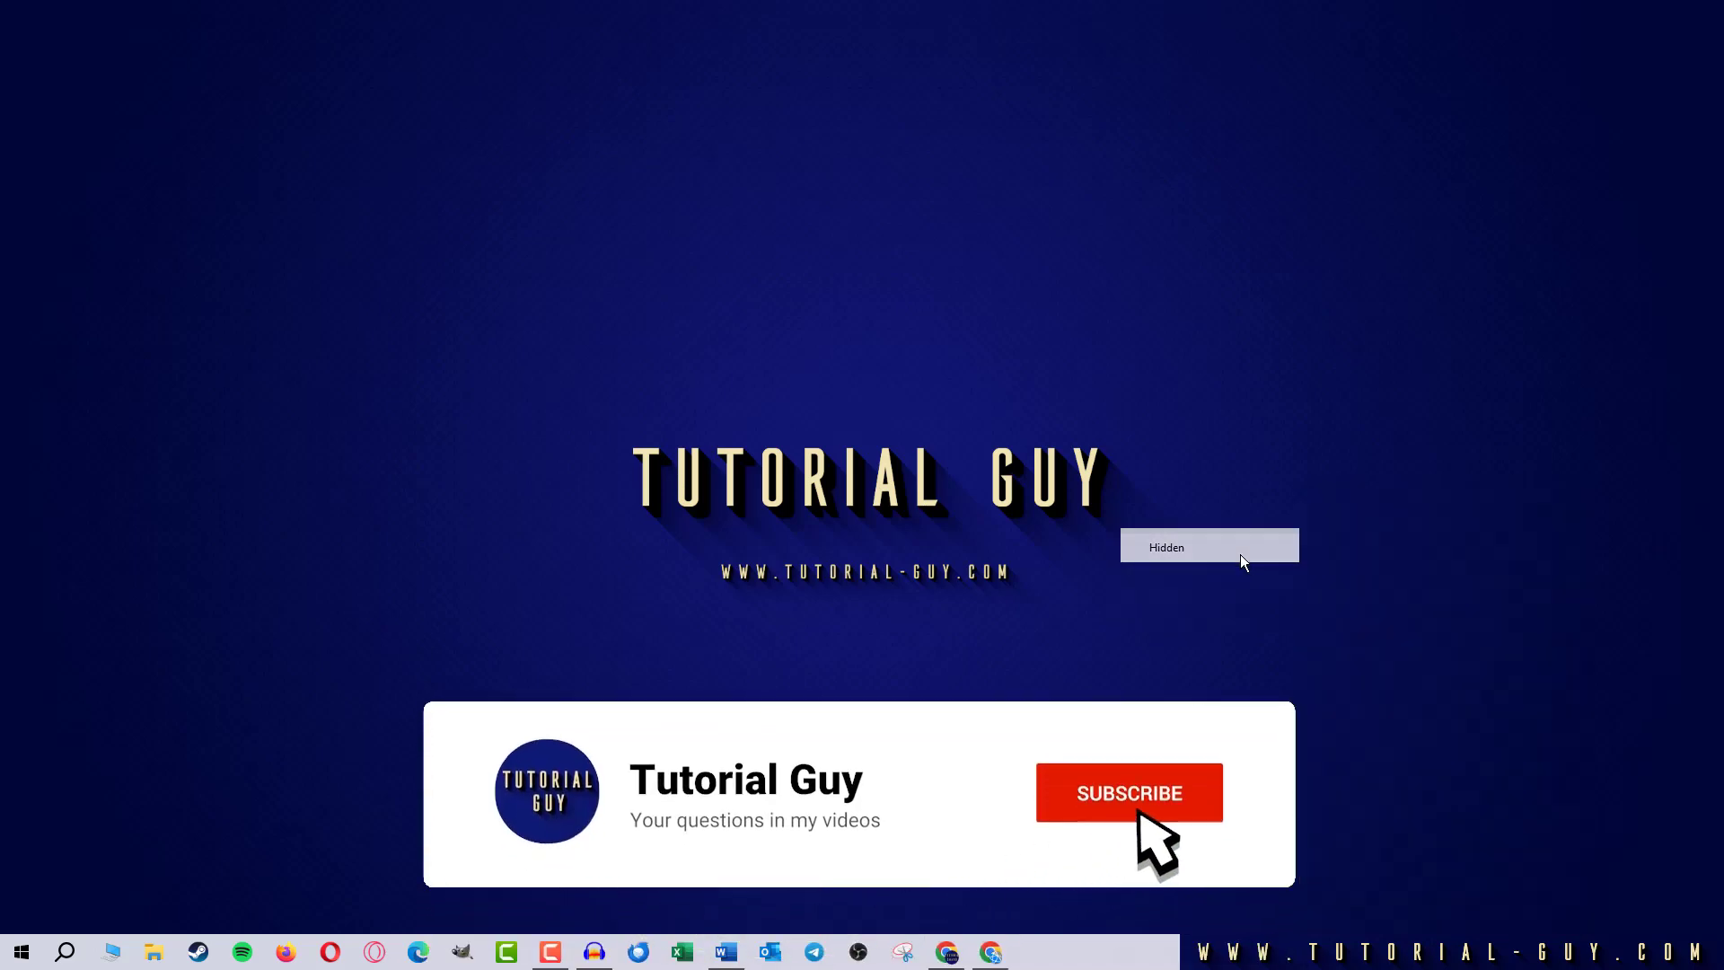
click(1128, 792)
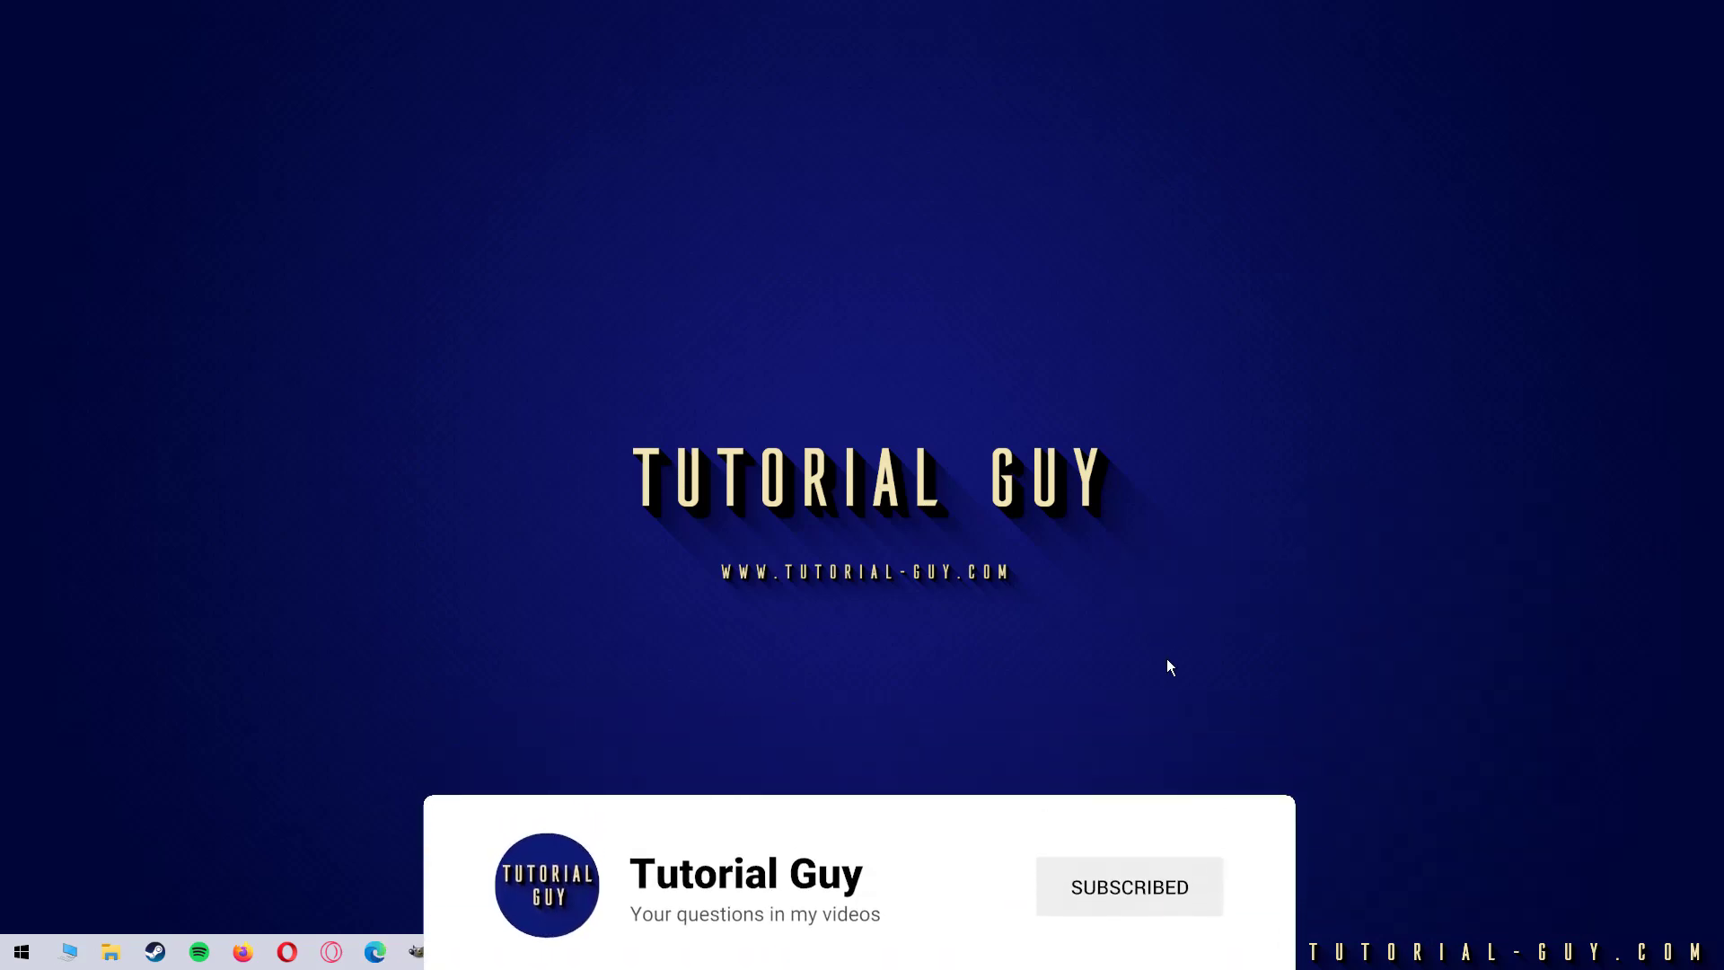